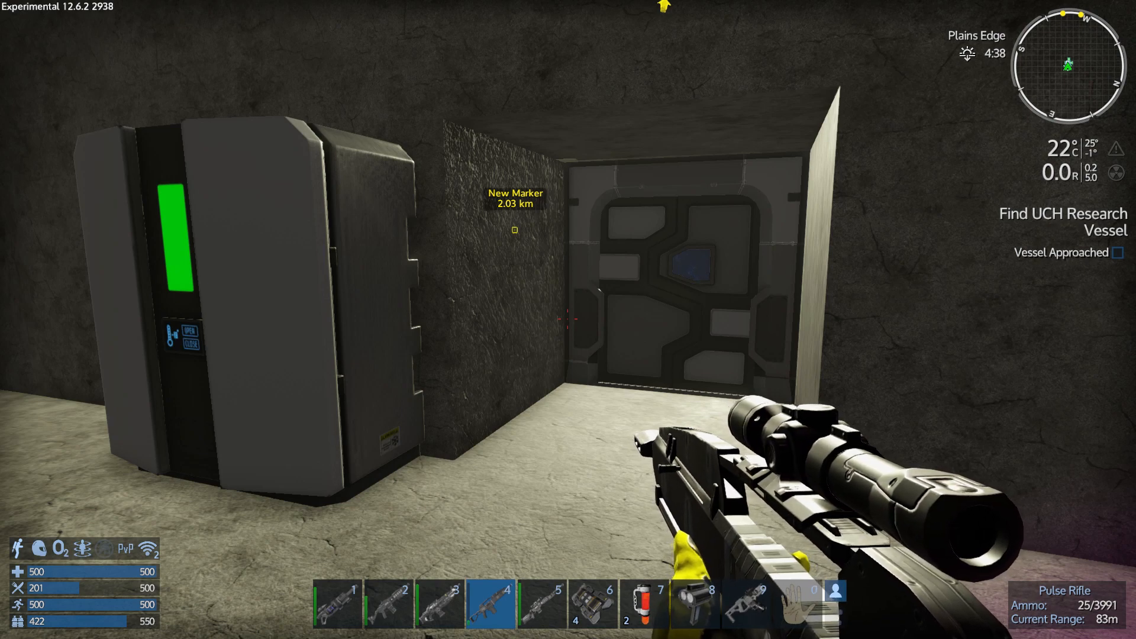
mouse_move(565, 320)
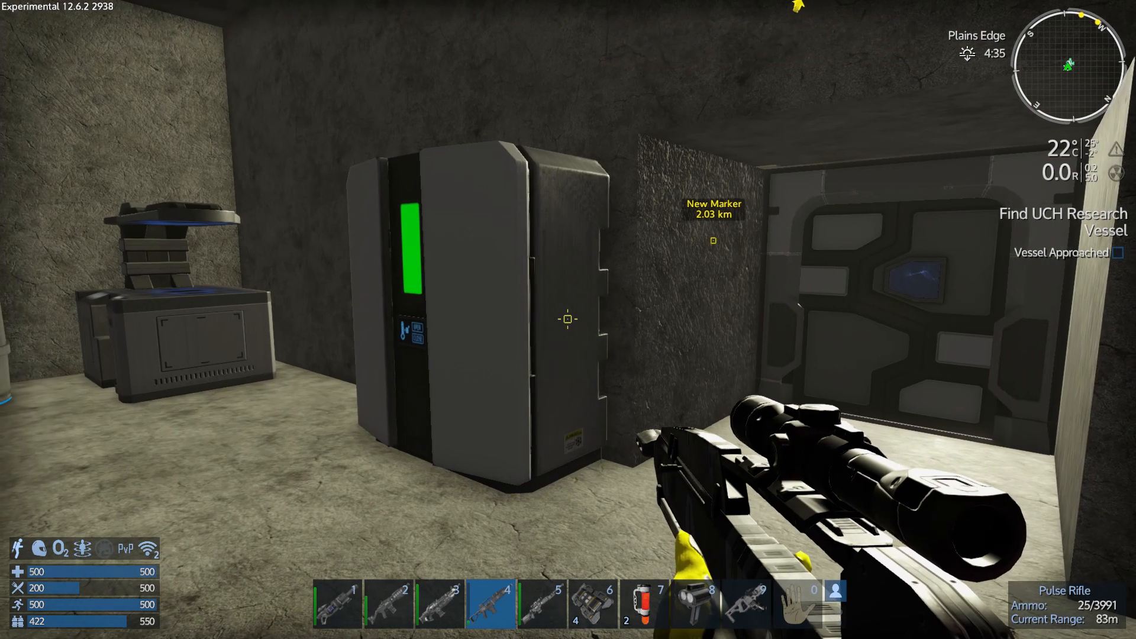
mouse_move(568, 319)
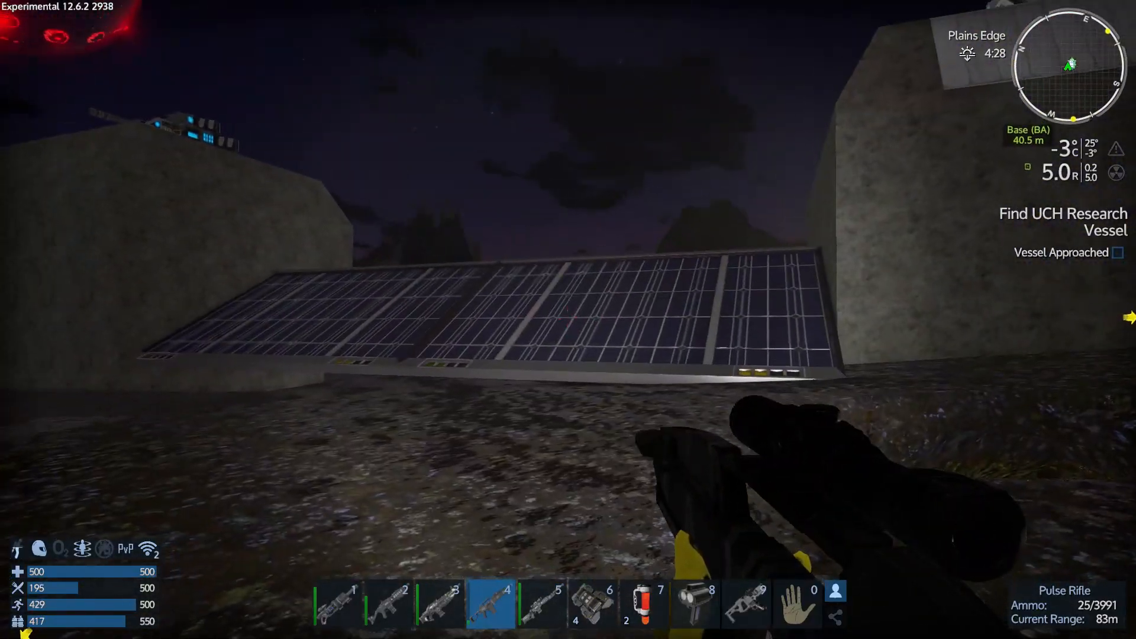
mouse_move(568, 319)
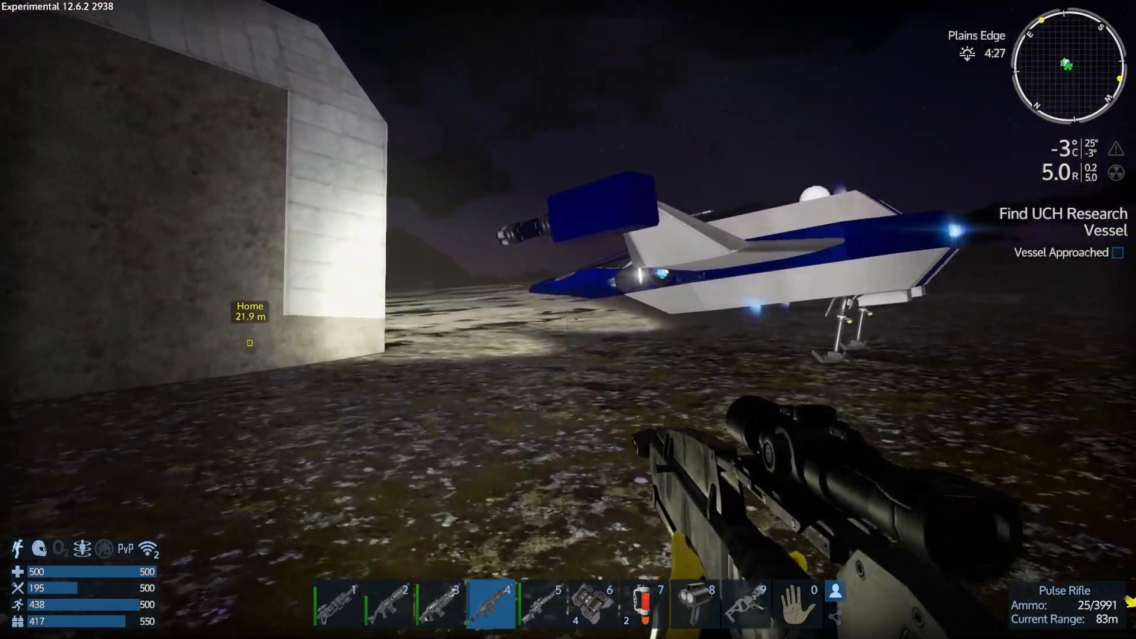
mouse_move(568, 320)
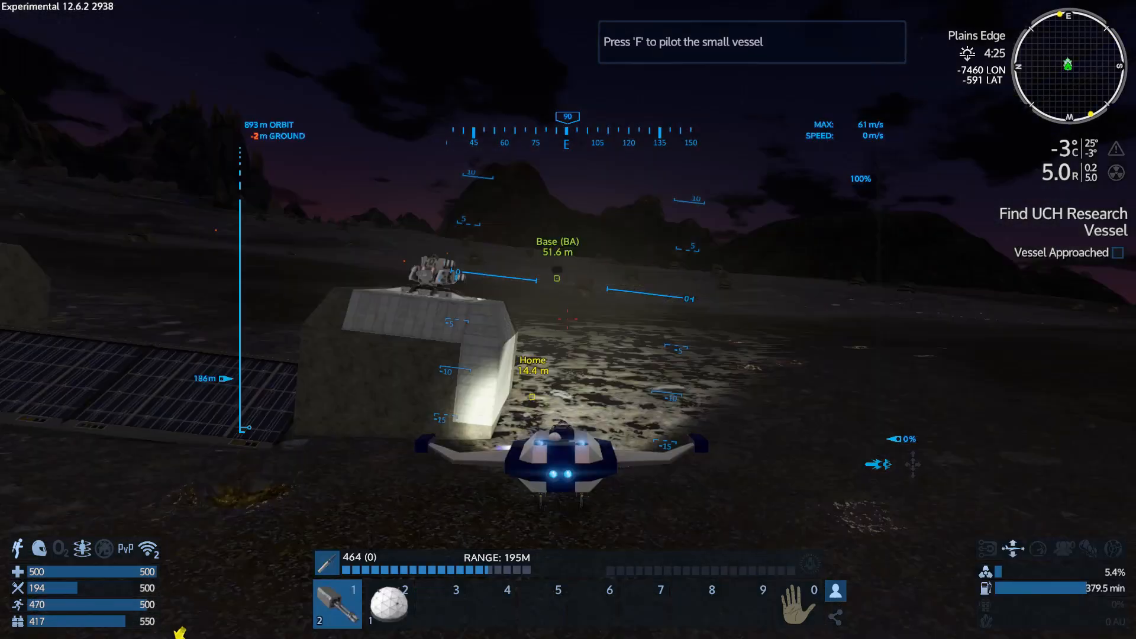
Board the small blue-and-white vessel's cockpit with F
key(f)
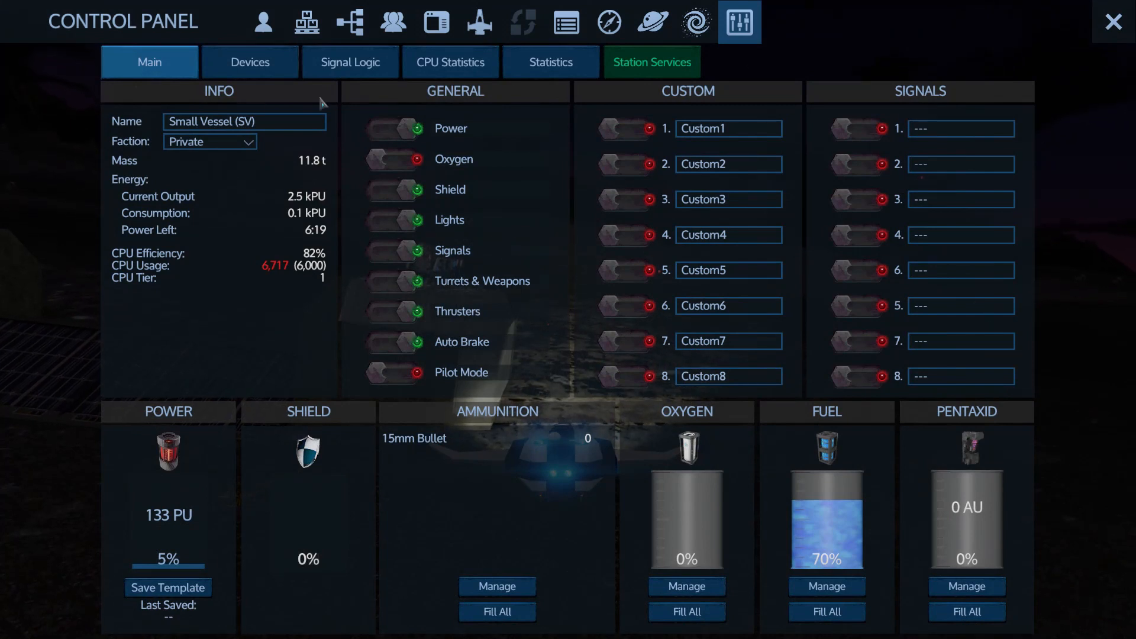
mouse_move(256, 90)
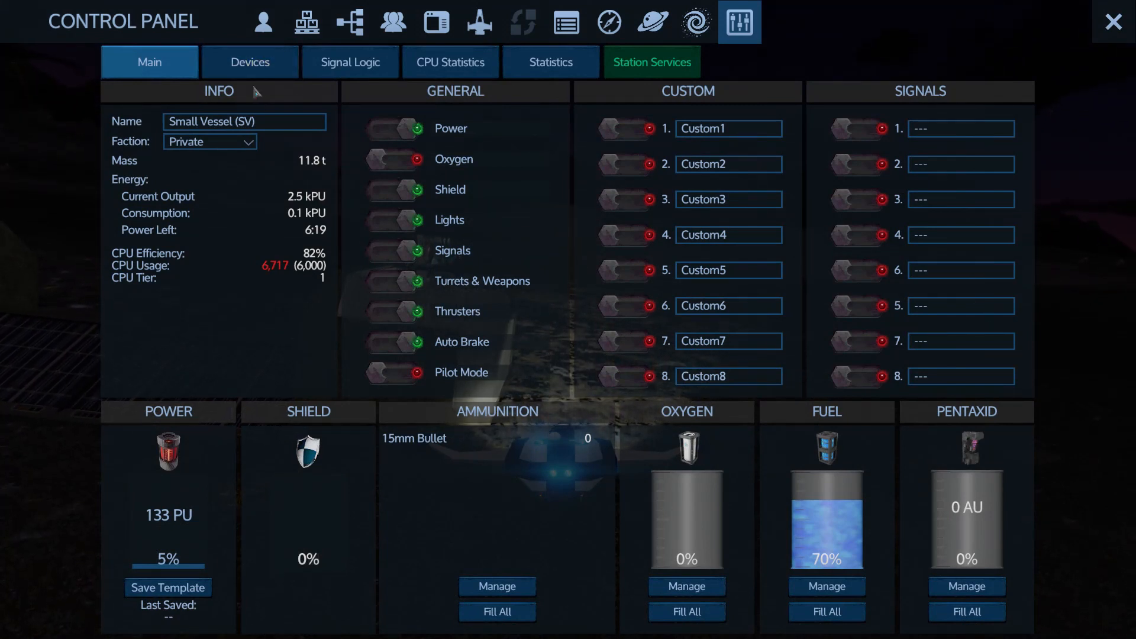
Check the vessel's Signal Logic tab, then return to the main overview
click(651, 62)
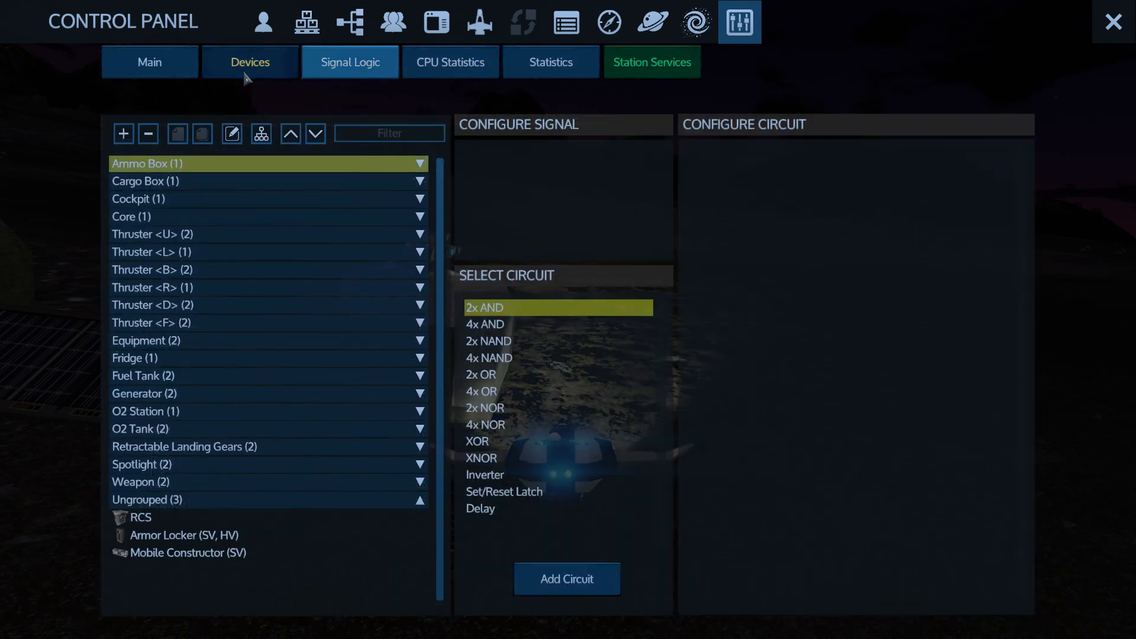
click(1113, 21)
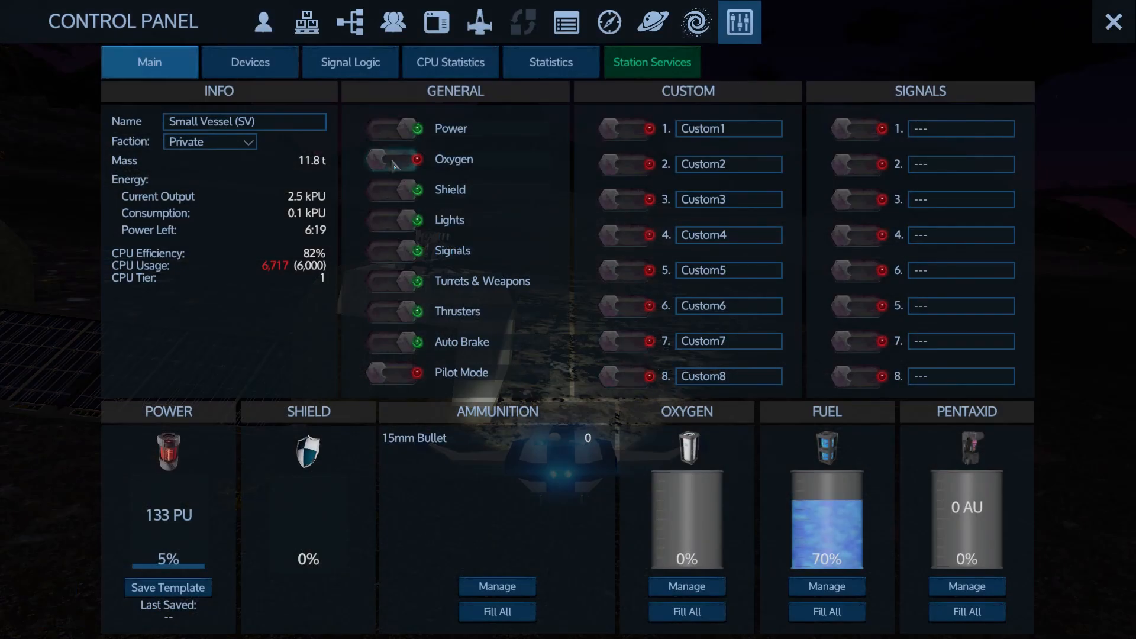
click(394, 159)
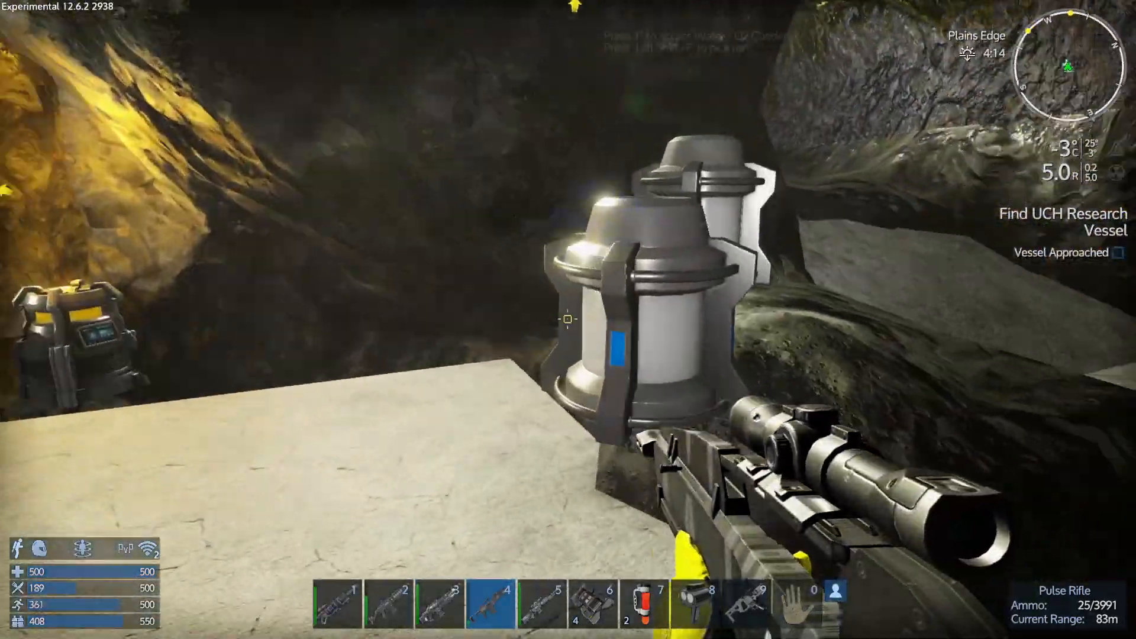
Walk out of the cave tunnel to the vessel beside the Home base
key(f)
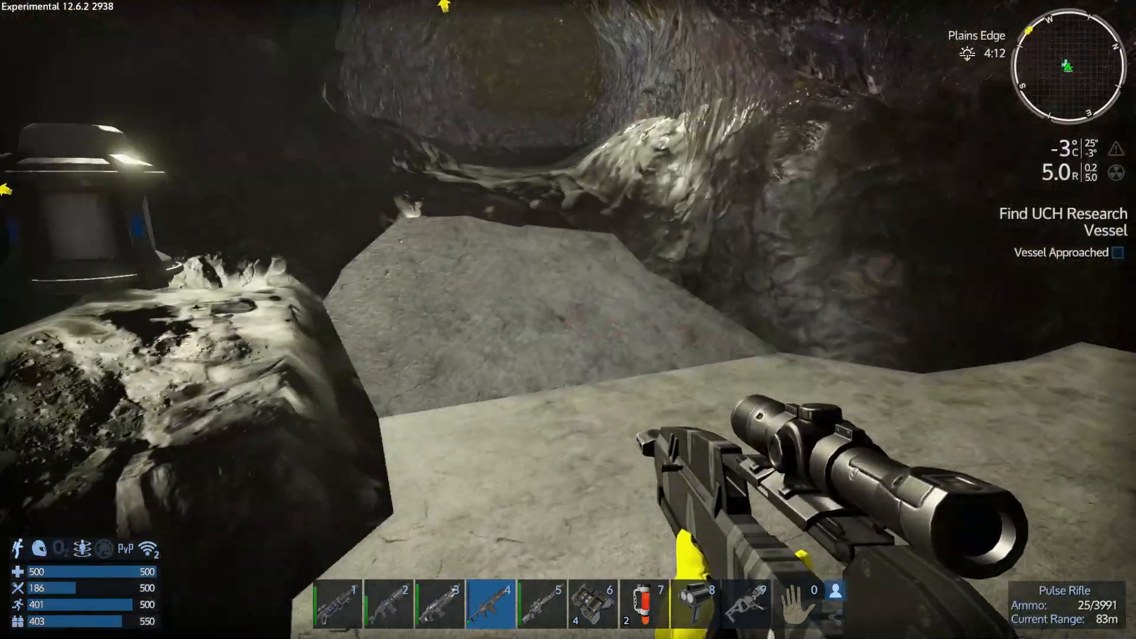
key(f)
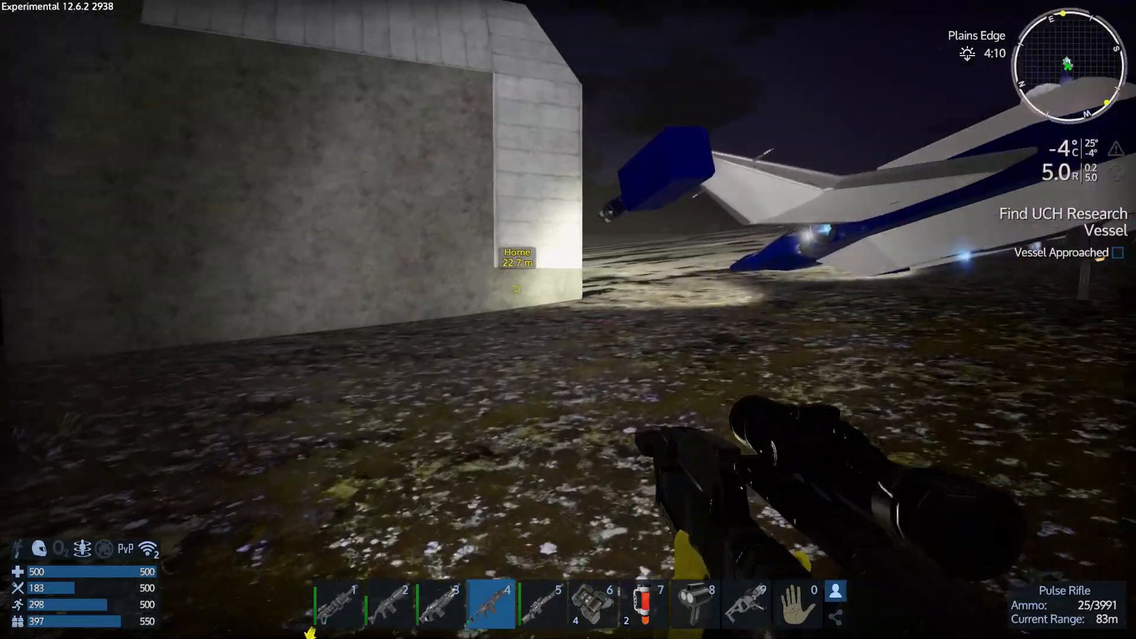
Enter the cockpit, take the controls, and fly up among the asteroids
key(f)
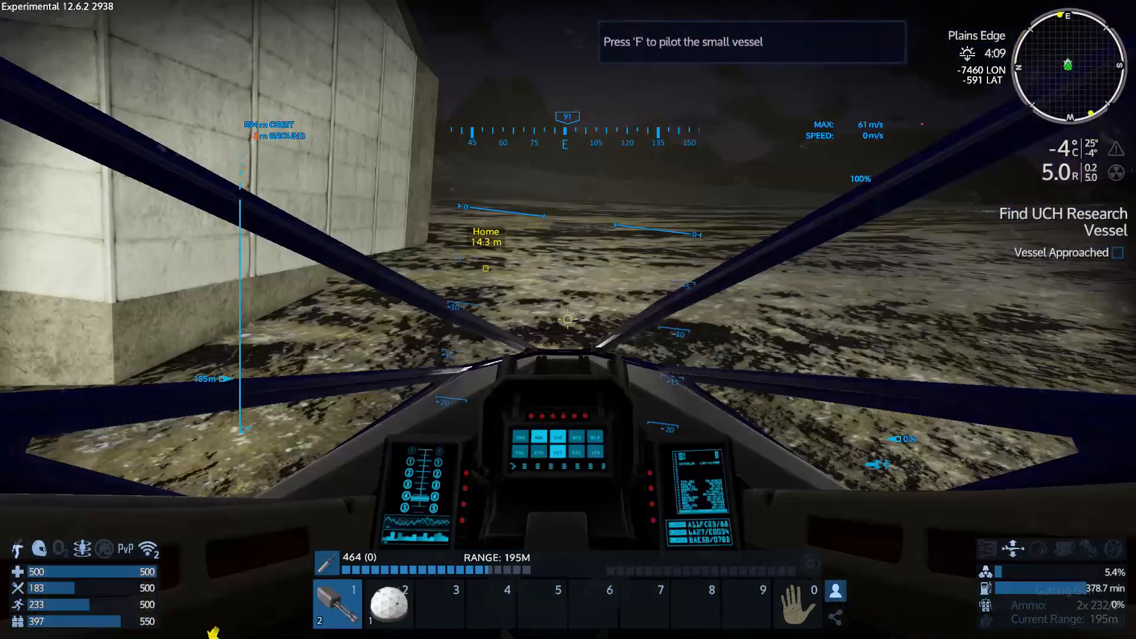
key(f)
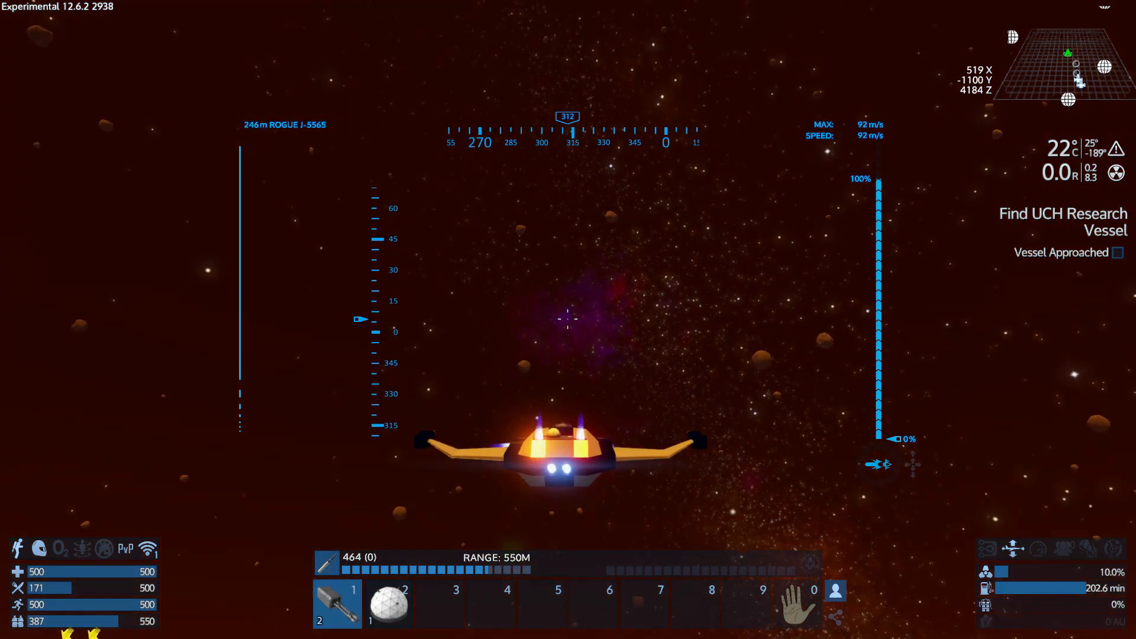
key(2)
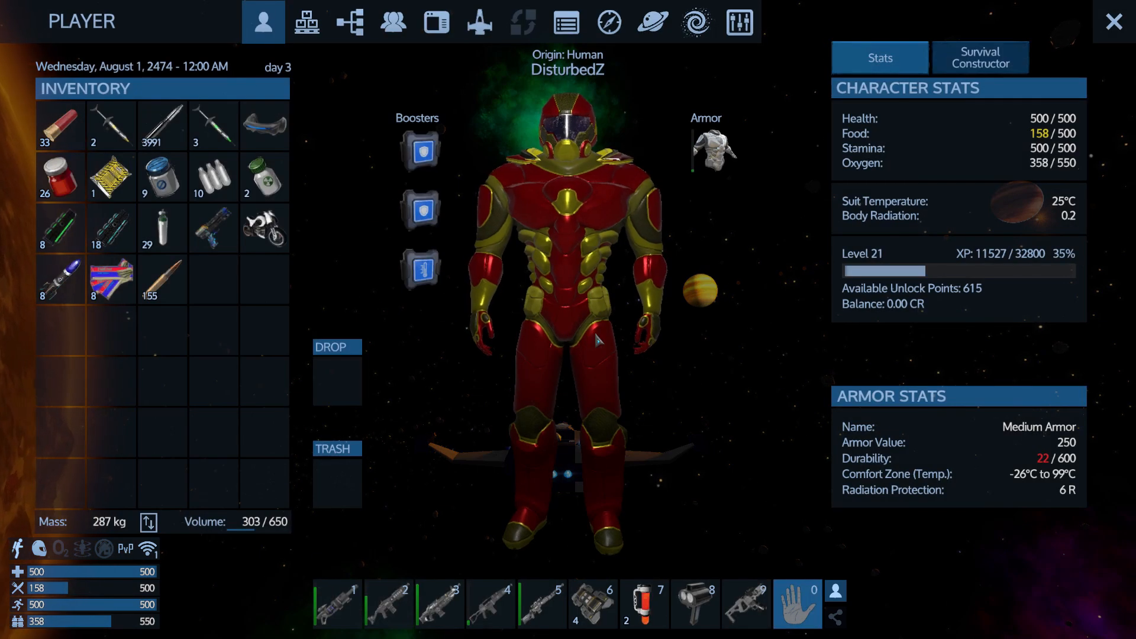
View the vessel's Station Services tab, unavailable while moving
click(739, 22)
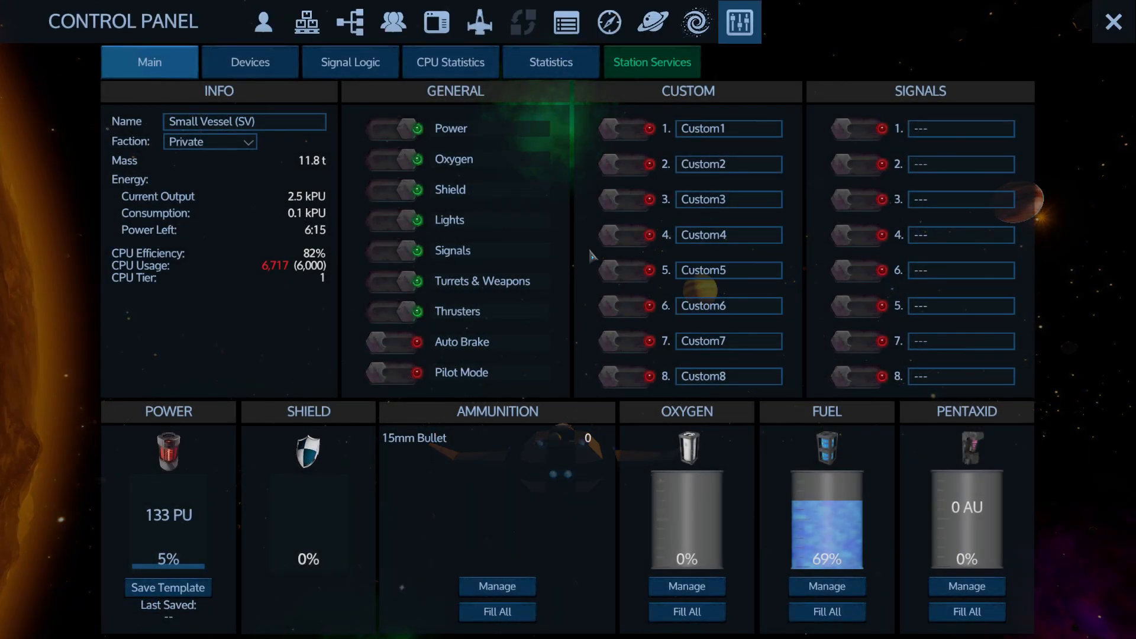
click(650, 62)
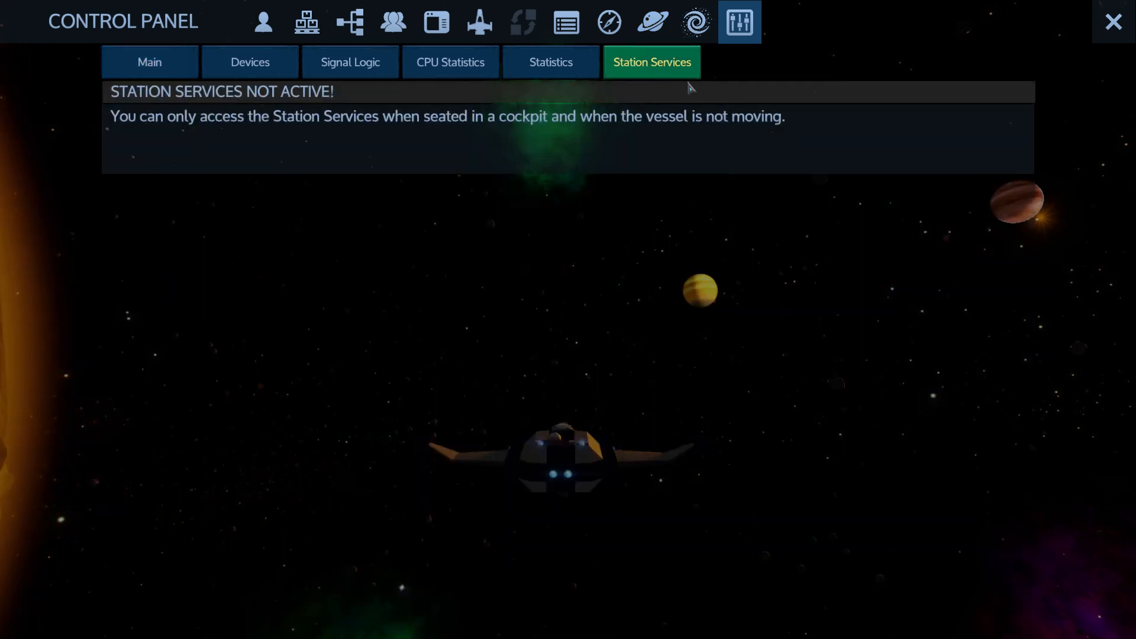
mouse_move(512, 179)
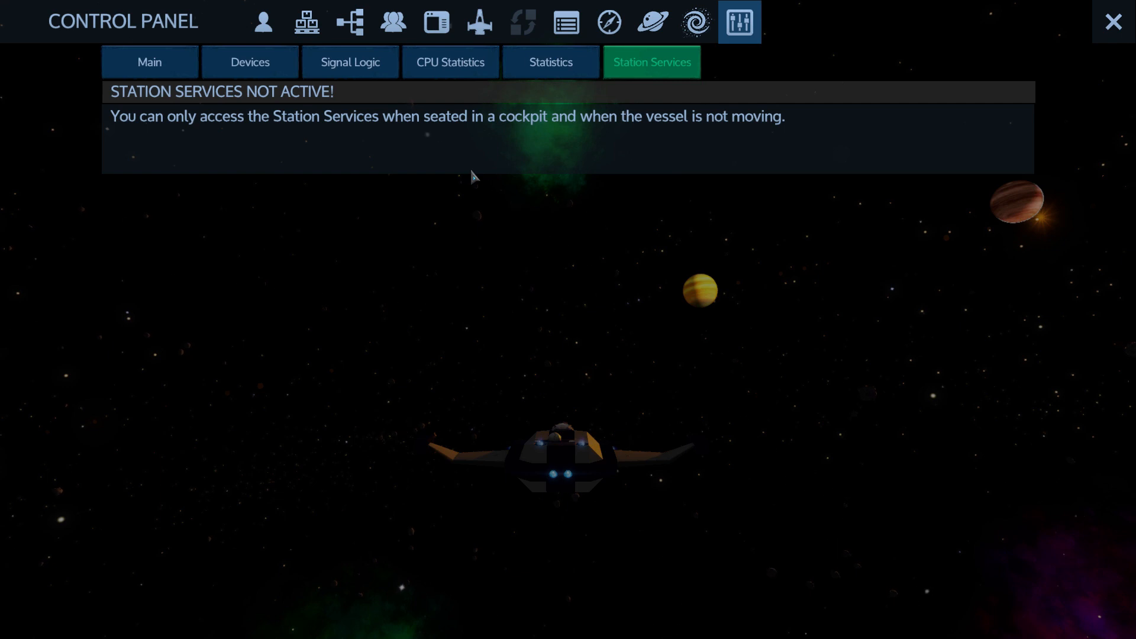
click(1113, 22)
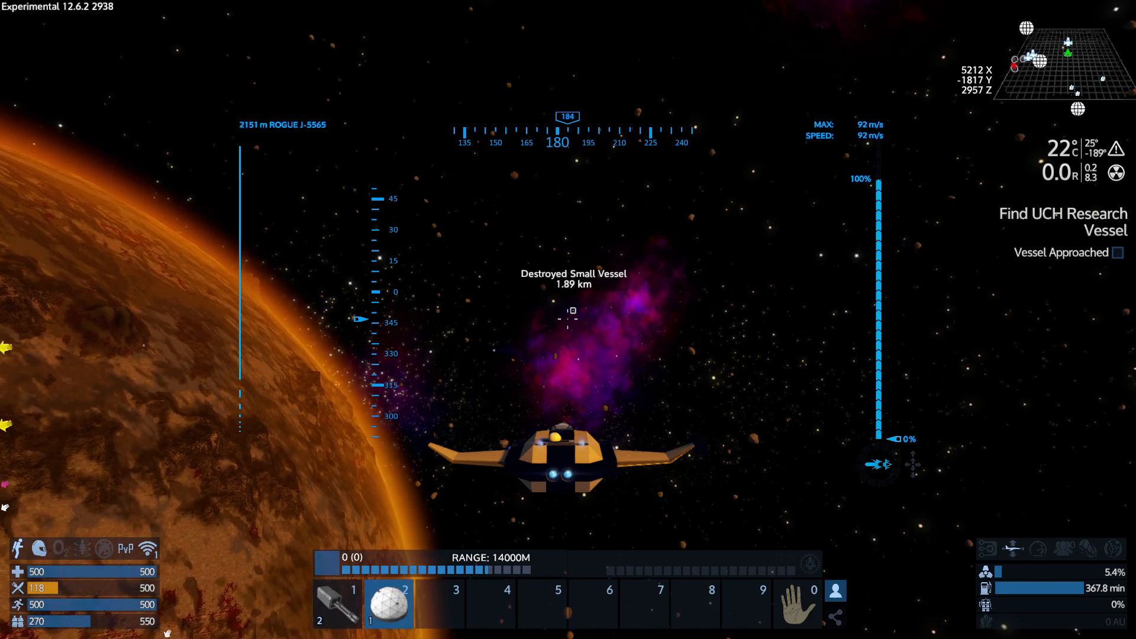
Review Rogue J-5565 Sector Info and asteroid resources on the map, then close it
key(m)
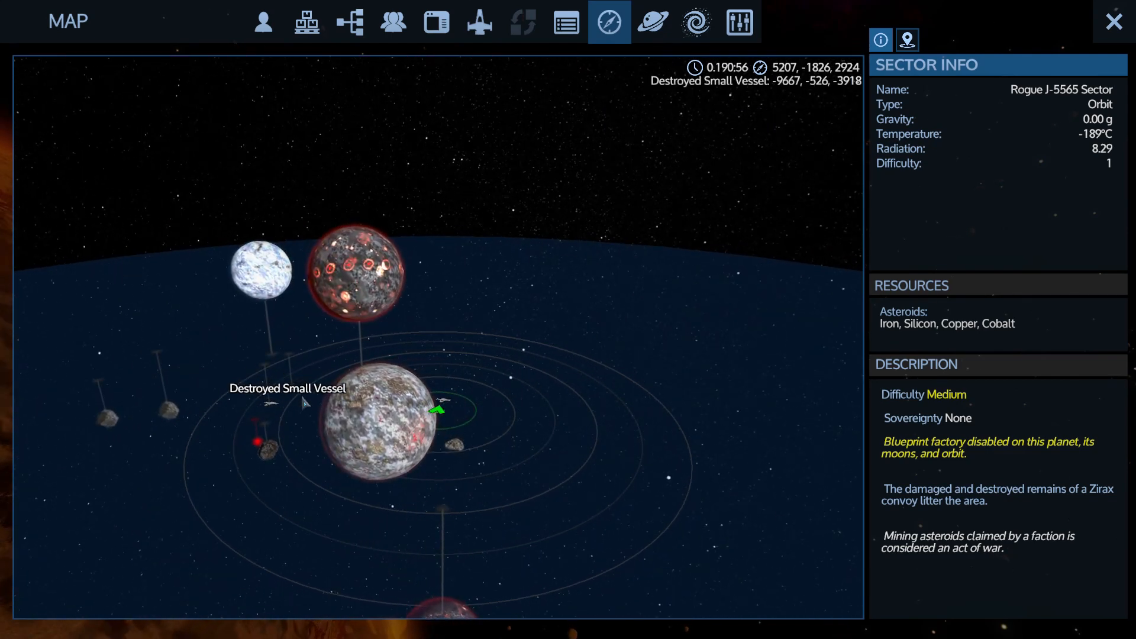
click(1114, 21)
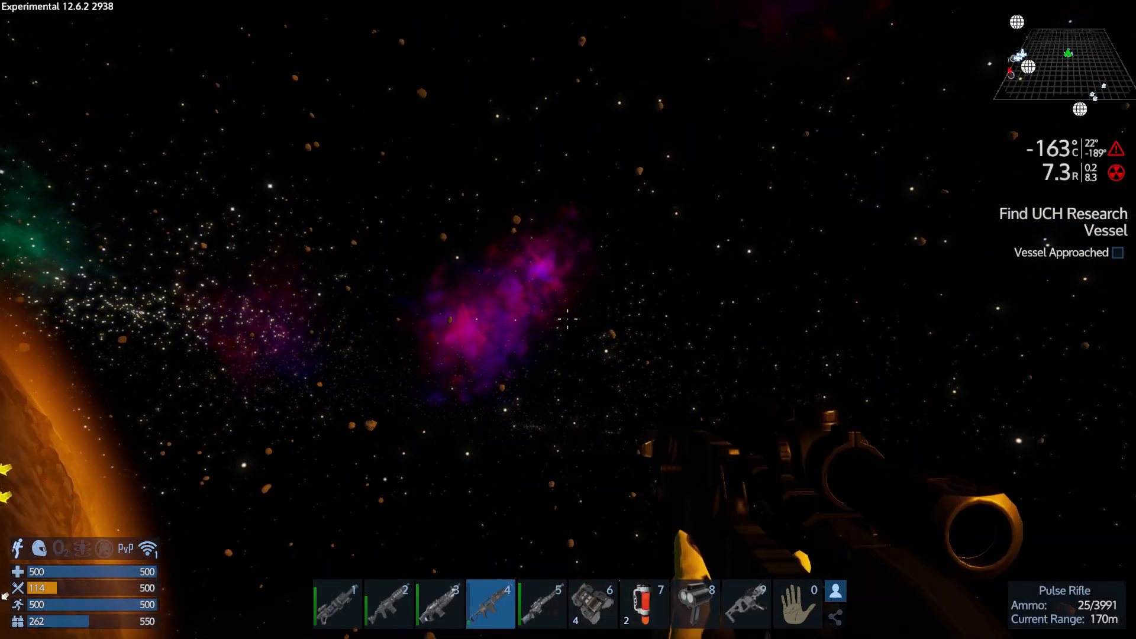
mouse_move(568, 319)
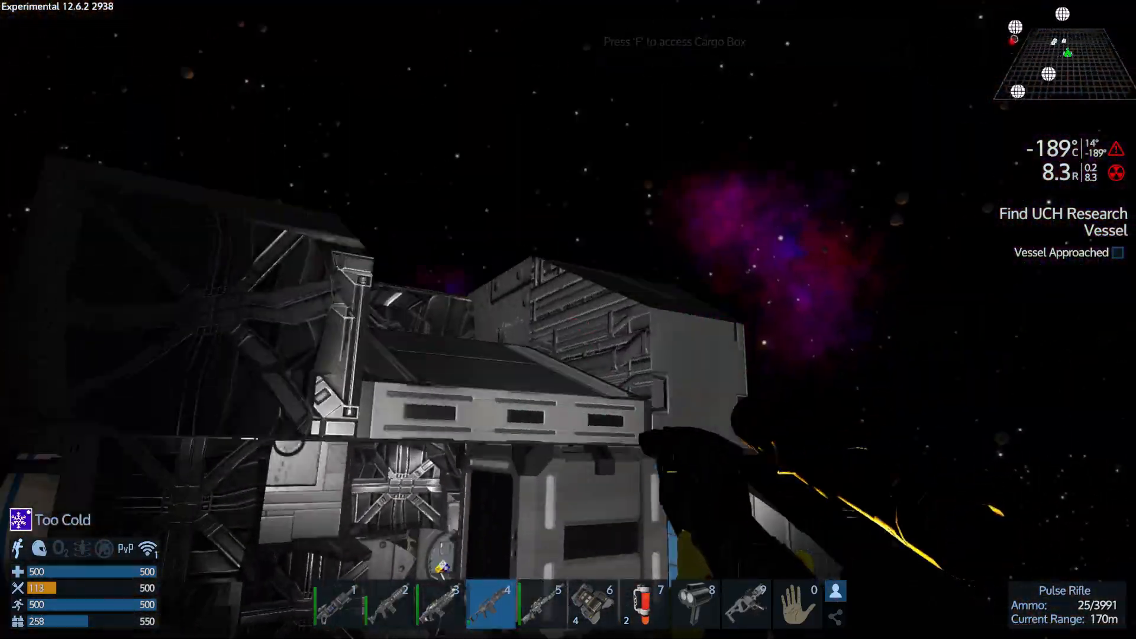
Jetpack to the metal wreck and back, re-entering the cockpit
key(f)
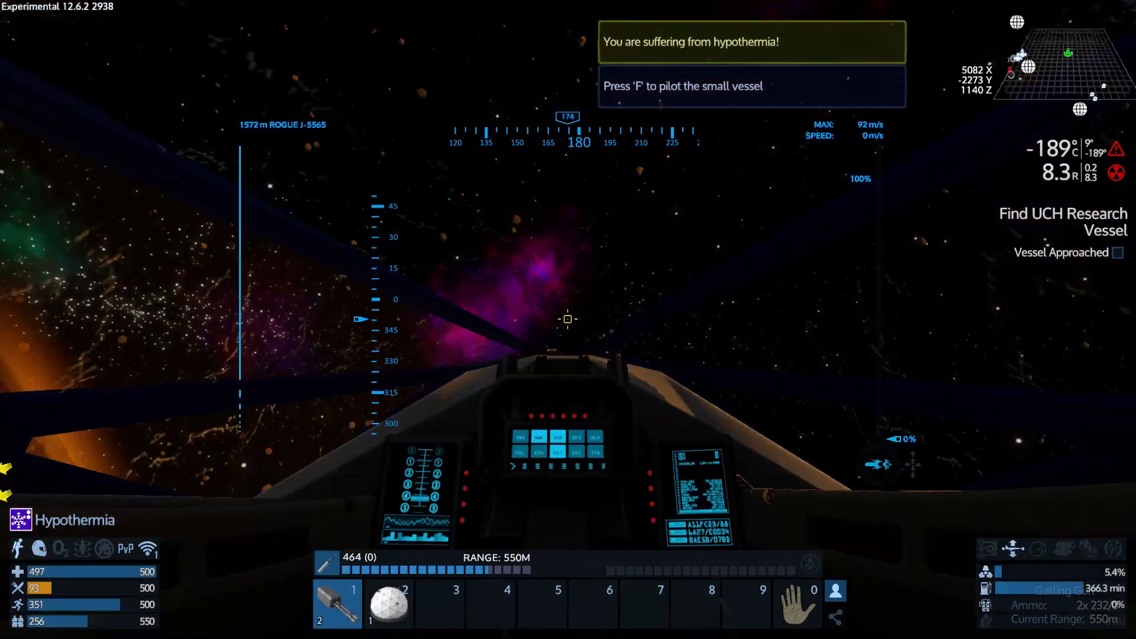
key(f)
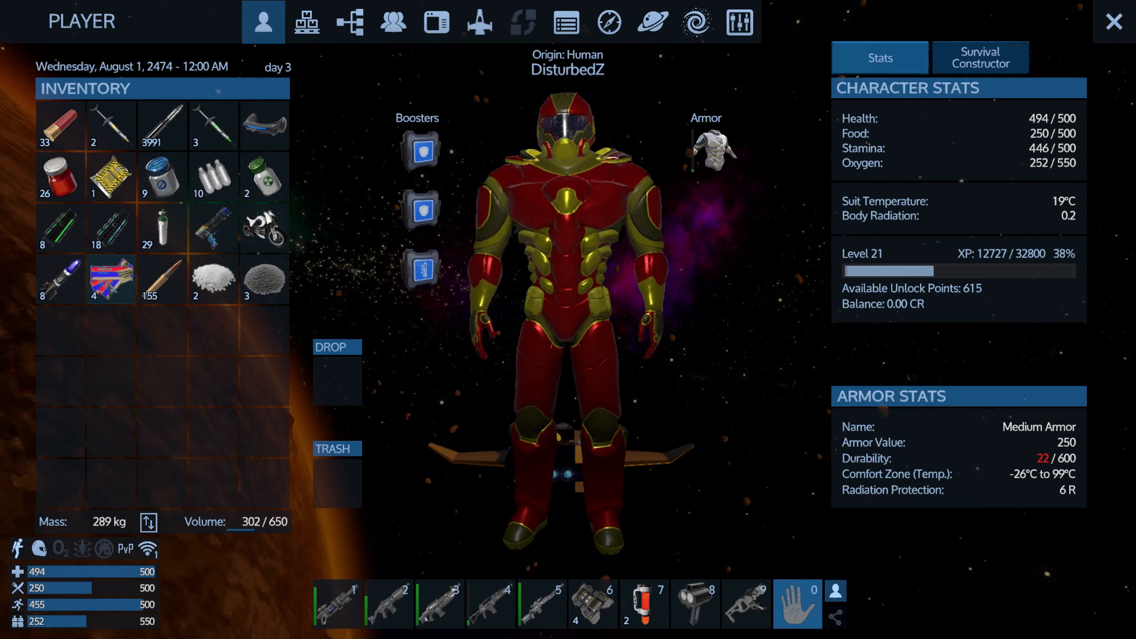
Consume an Energy Bar to raise food to 293, then close inventory
right_click(109, 277)
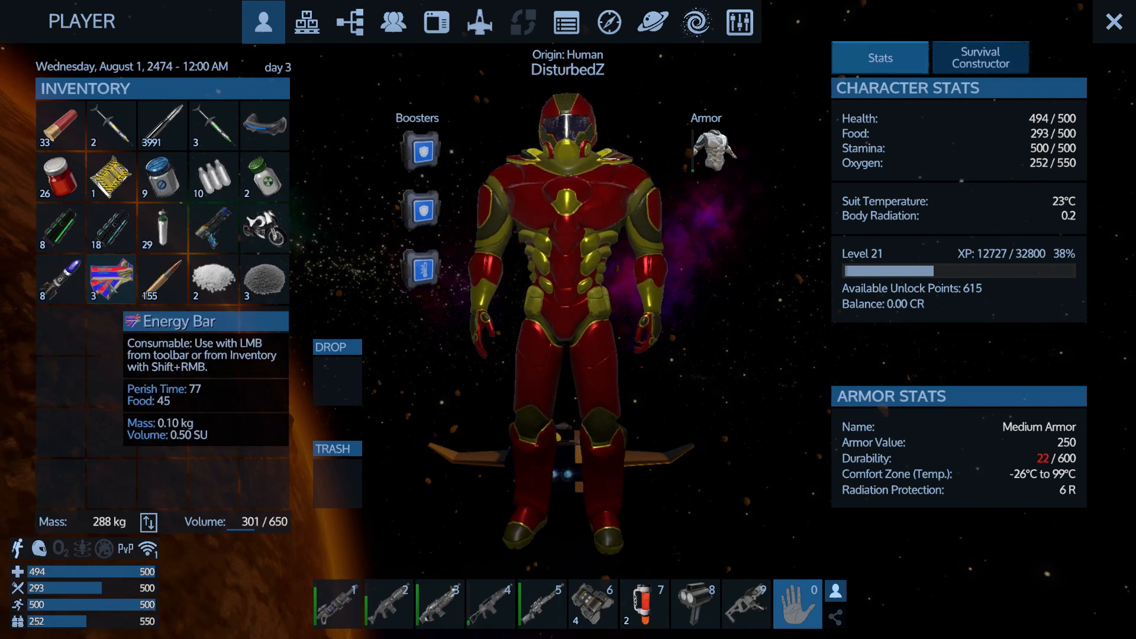
key(Escape)
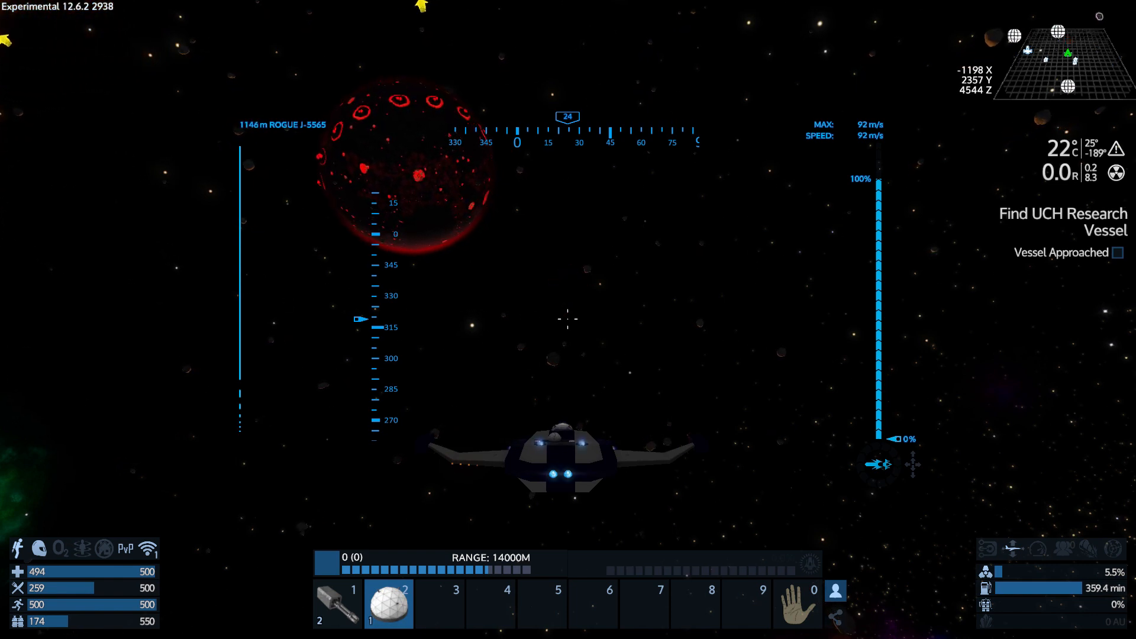
mouse_move(568, 319)
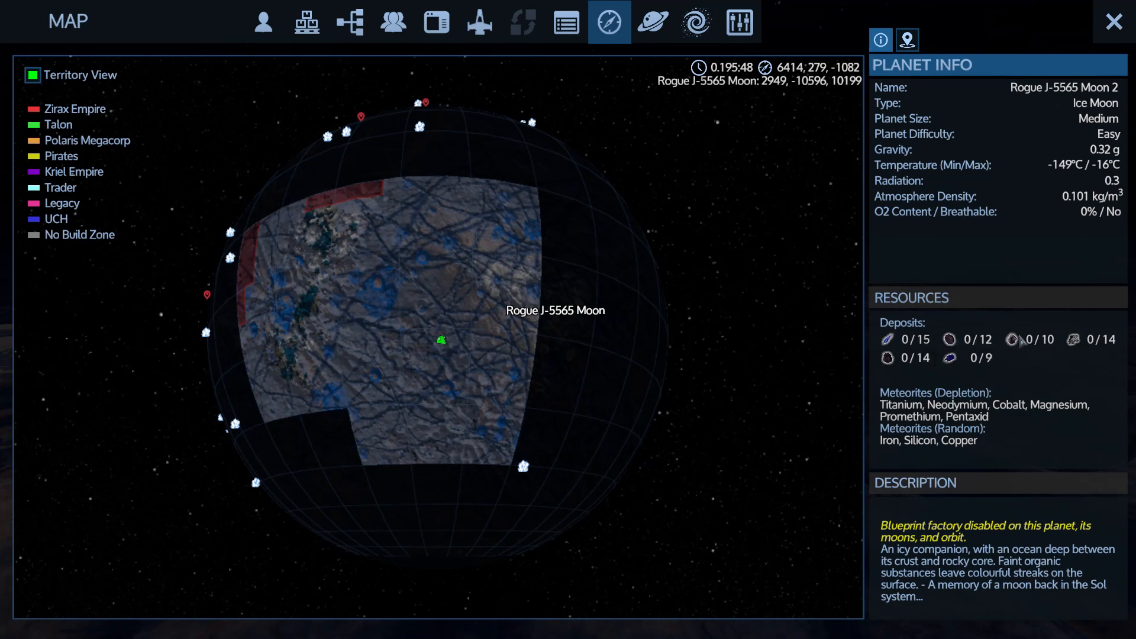
mouse_move(1009, 339)
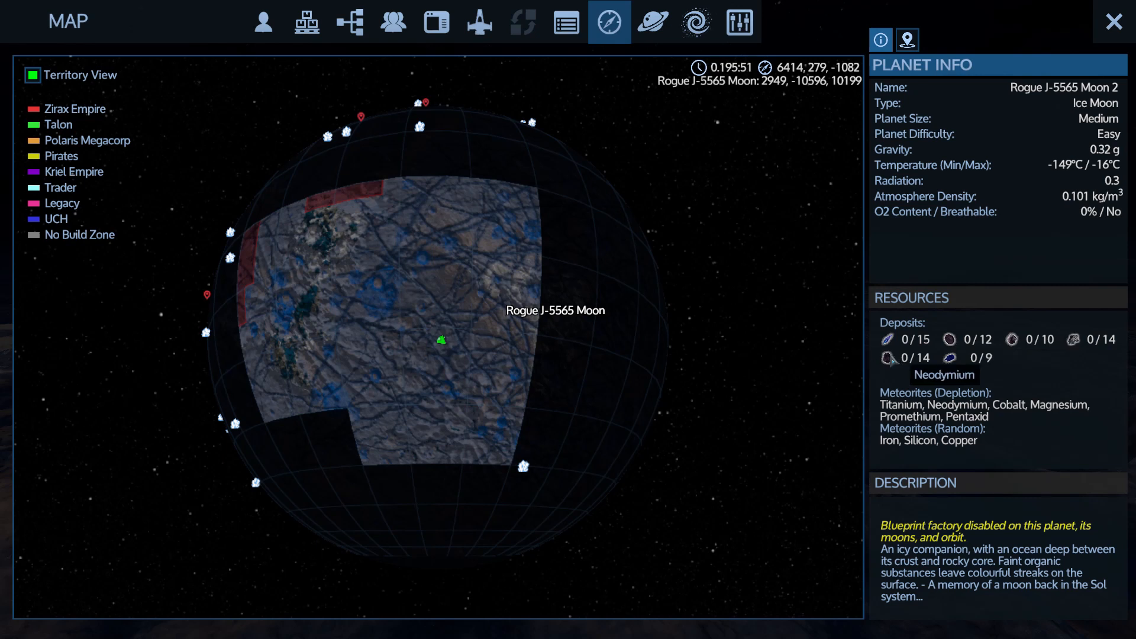
mouse_move(949, 358)
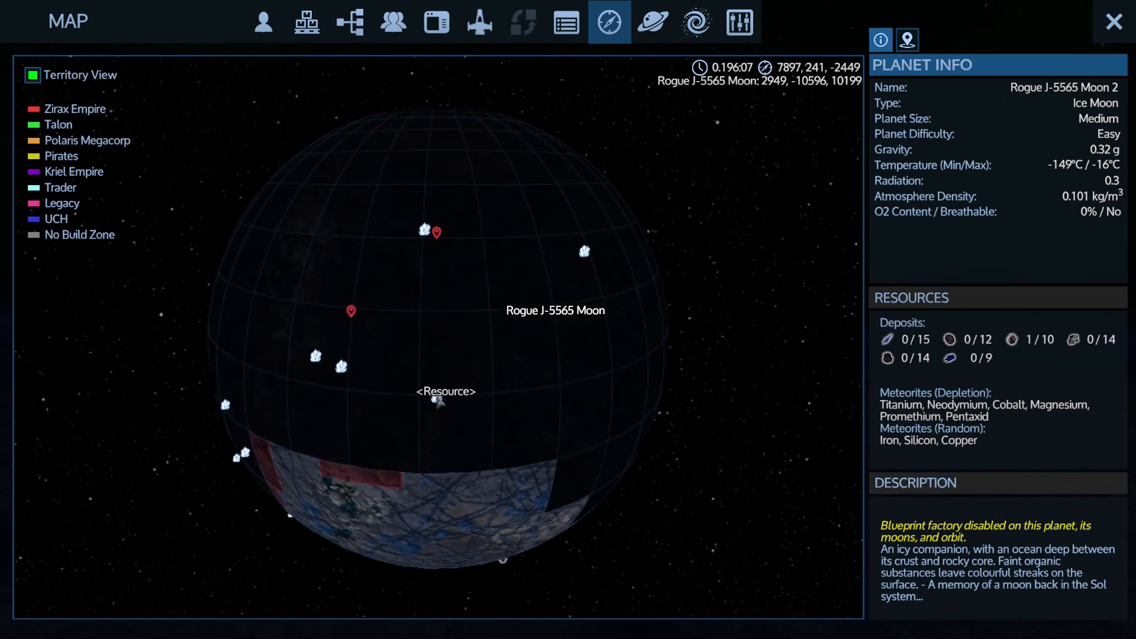
Finish inspecting Moon 2's deposit markers and close the map
click(1114, 20)
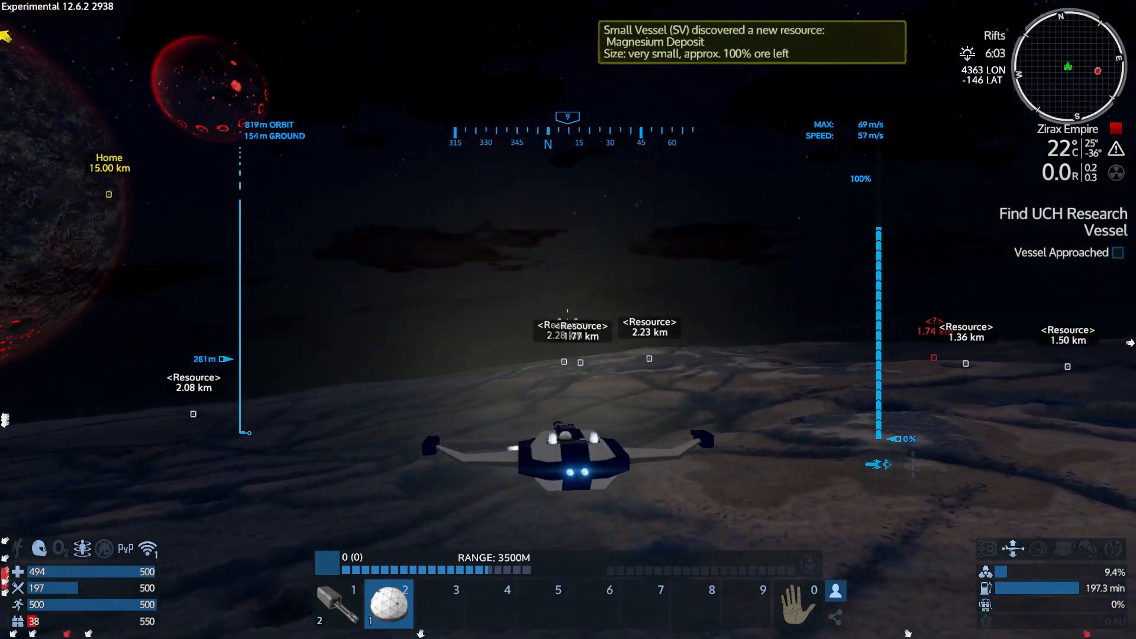
mouse_move(568, 319)
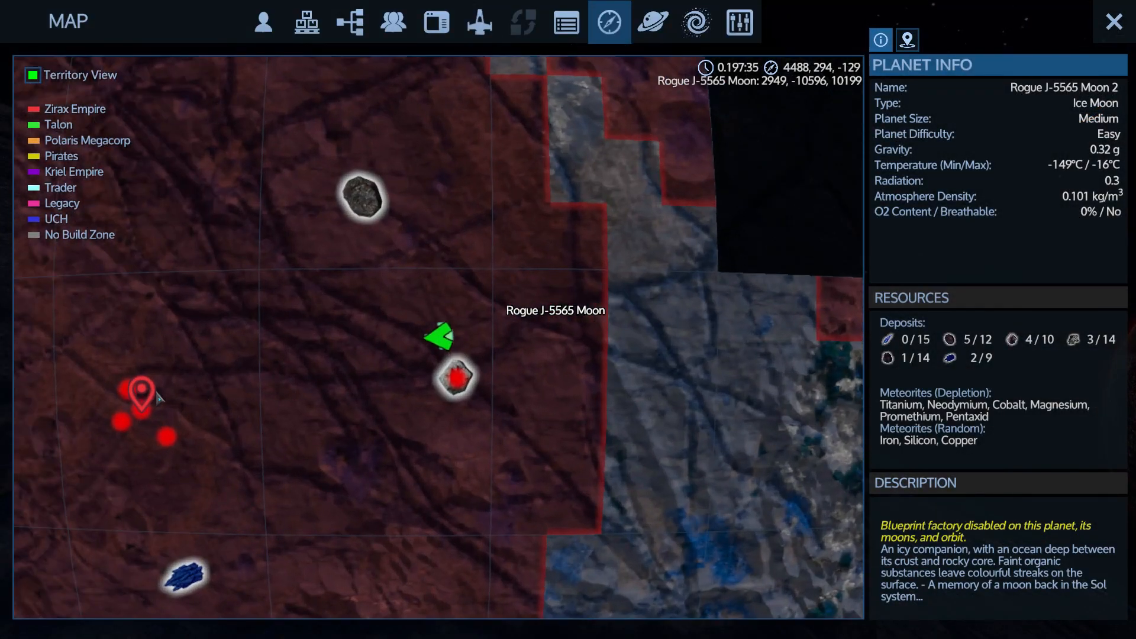
mouse_move(149, 394)
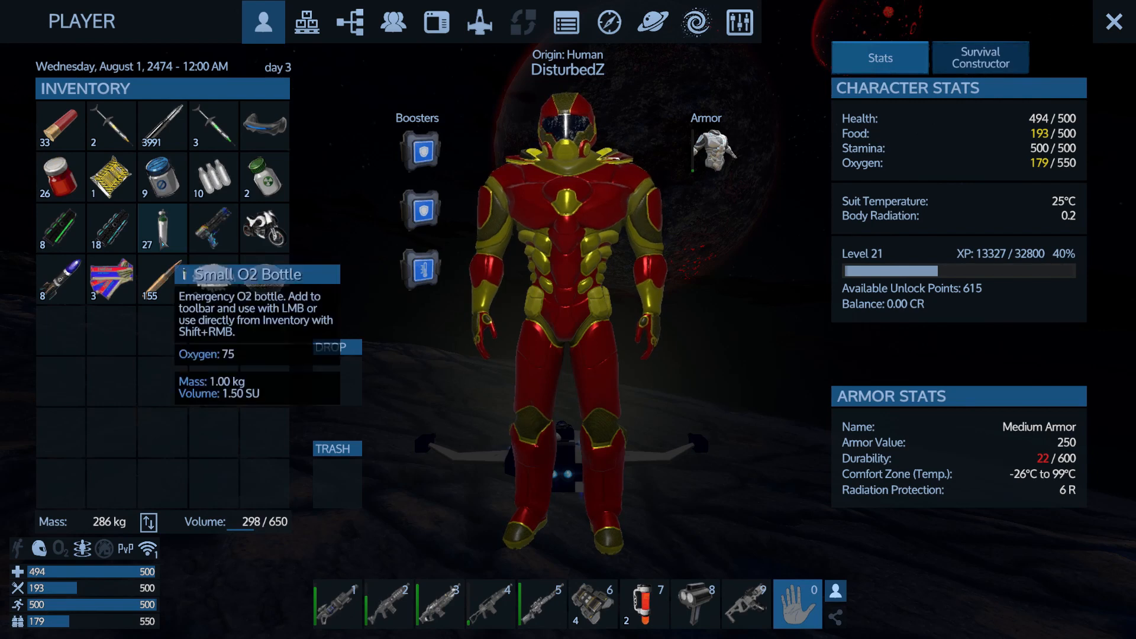
Drink a Small O2 Bottle to raise oxygen to 254, then reopen the moon map
right_click(162, 228)
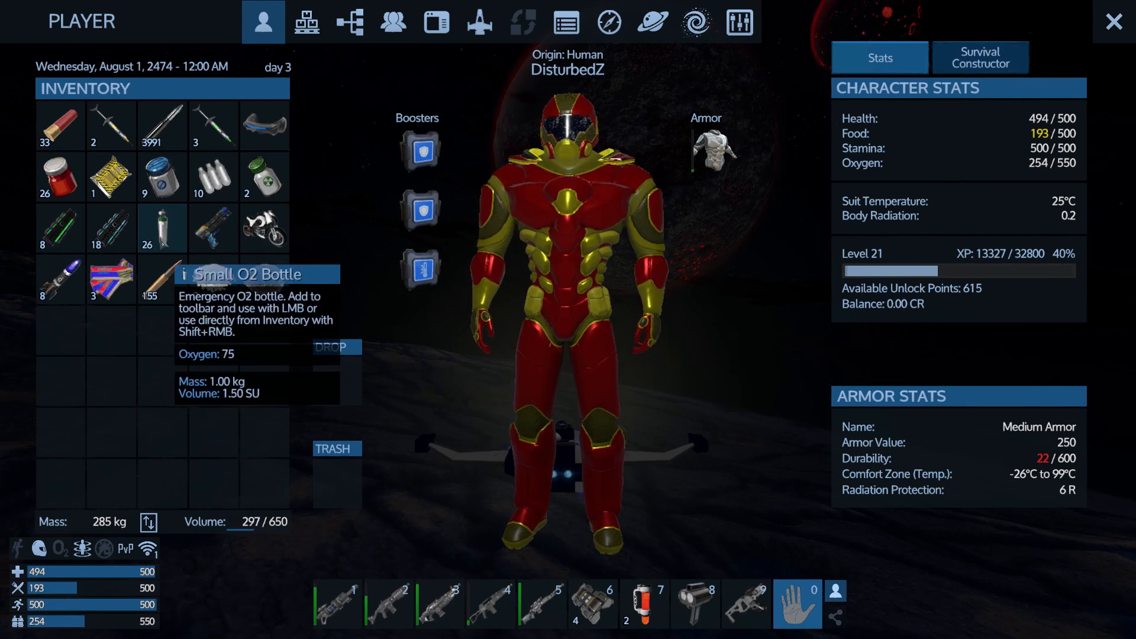
key(Escape)
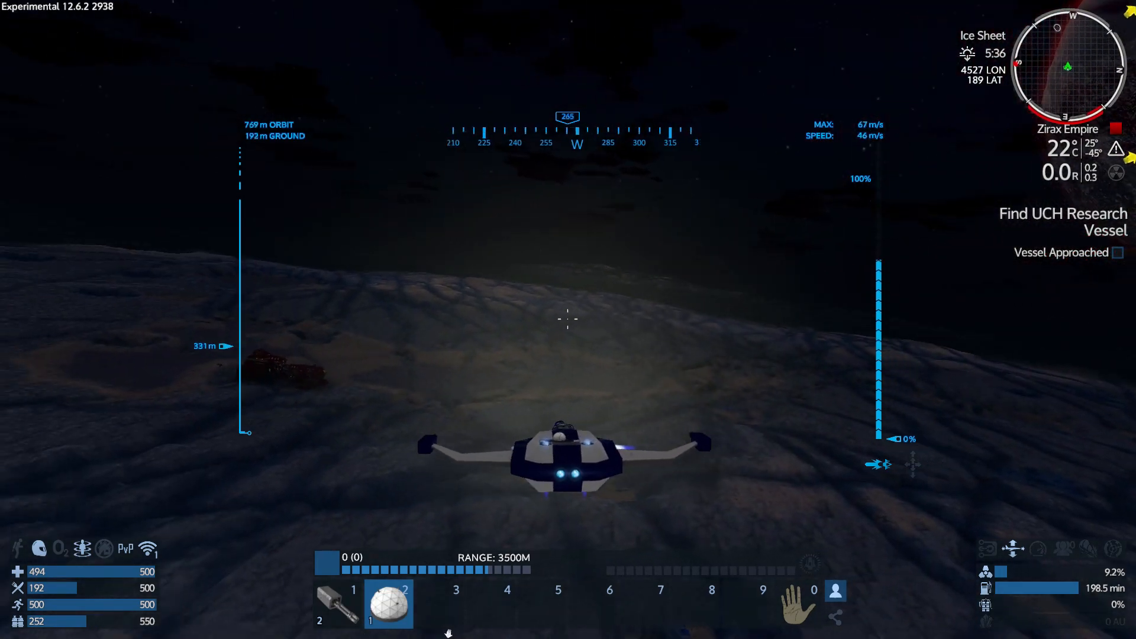
key(M)
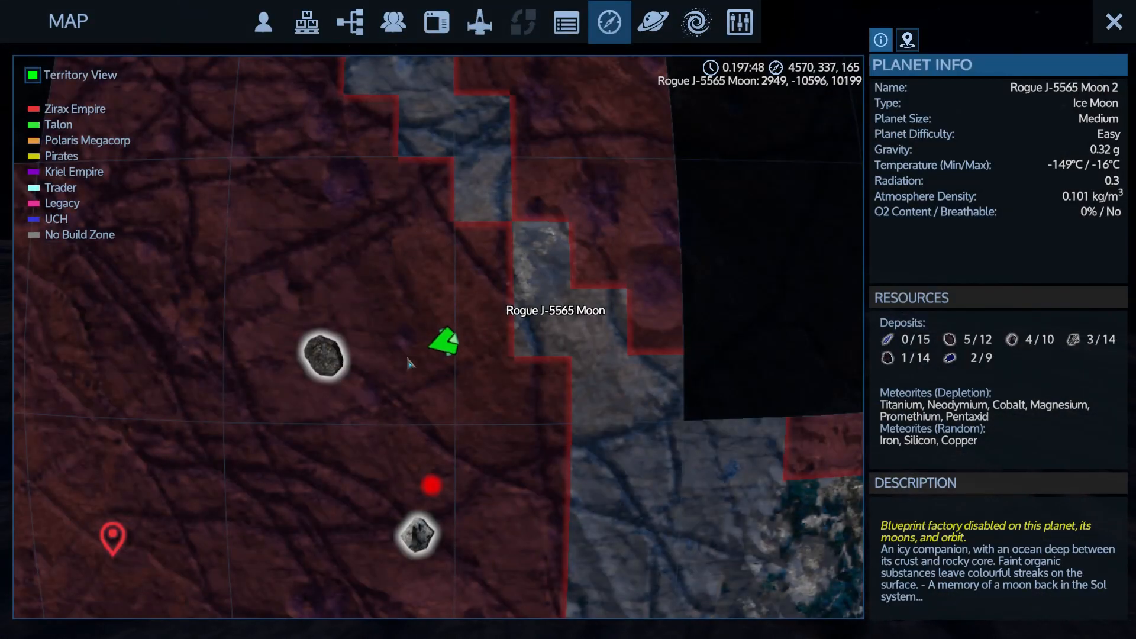